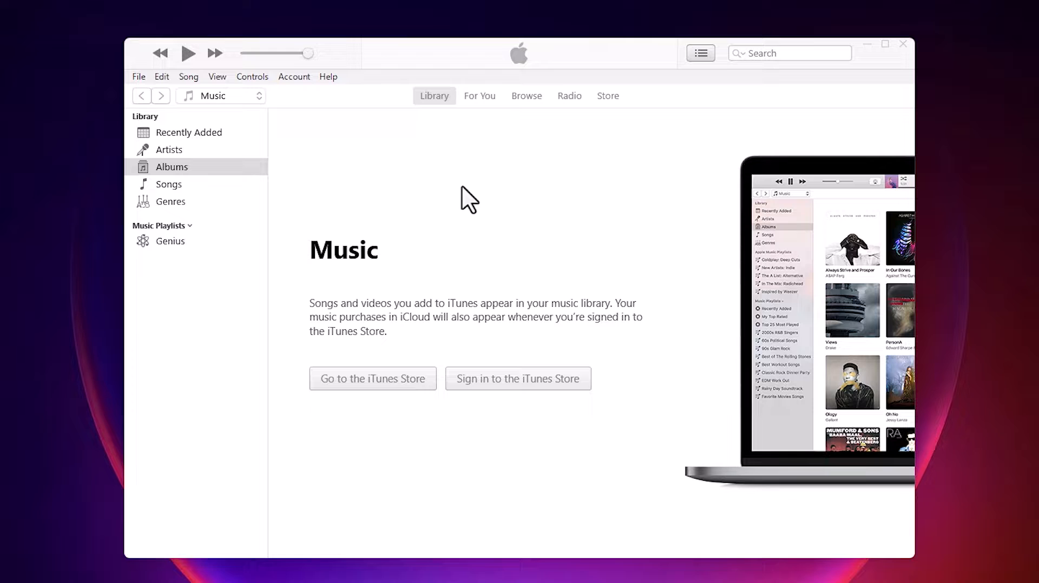
mouse_move(927, 53)
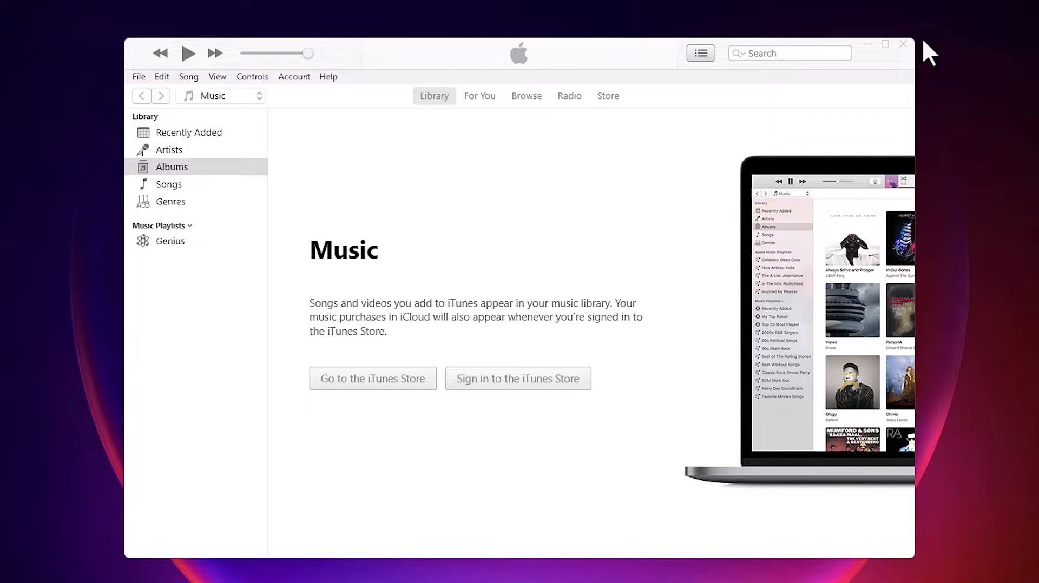
Step: Close the iTunes window, leaving the empty desktop
click(902, 44)
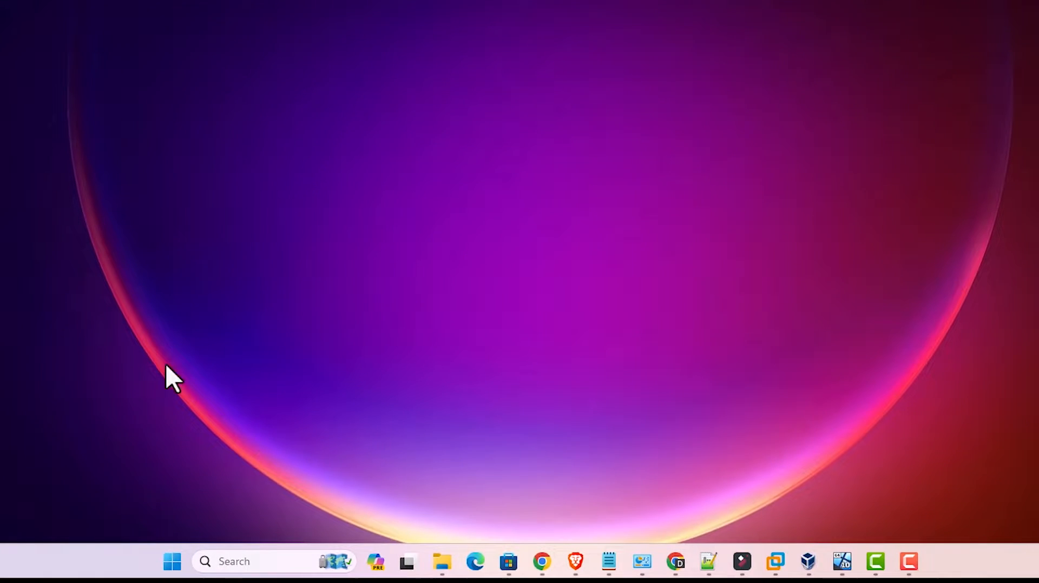
Step: Search Start for 'control Panel' and reach the Programs and Features list of installed programs
click(172, 561)
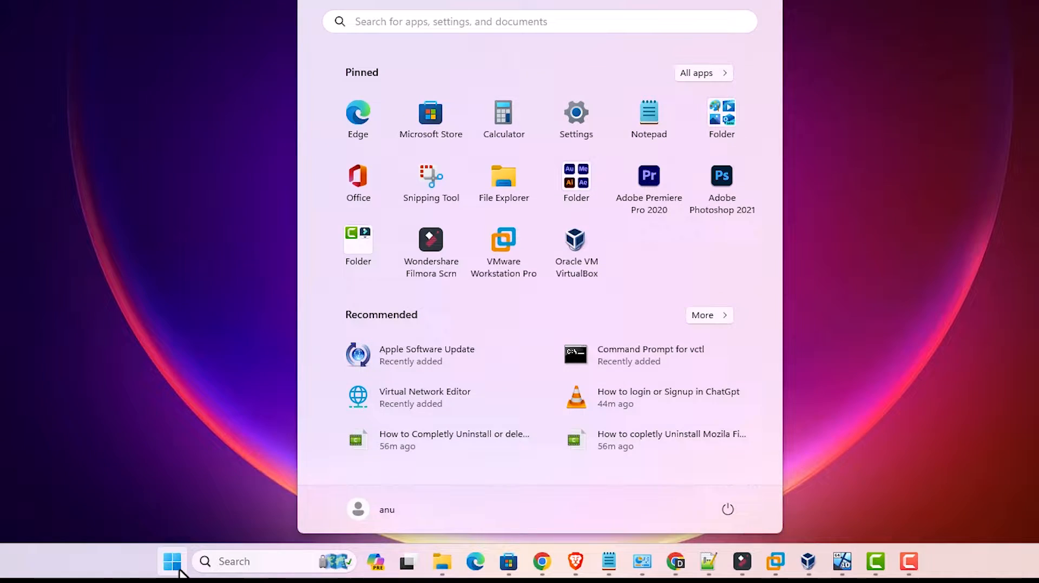
text(control Panel)
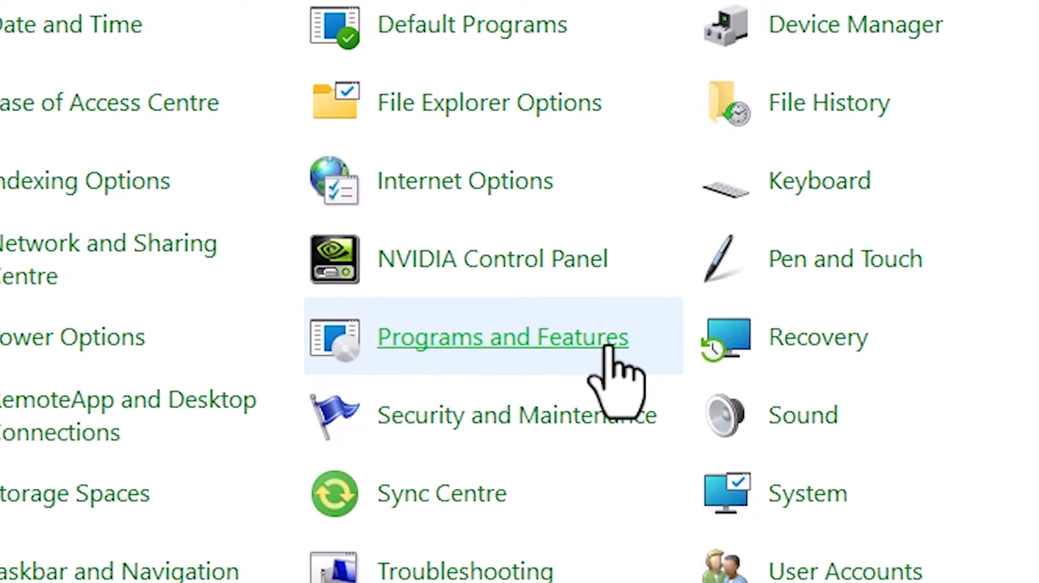
mouse_move(577, 364)
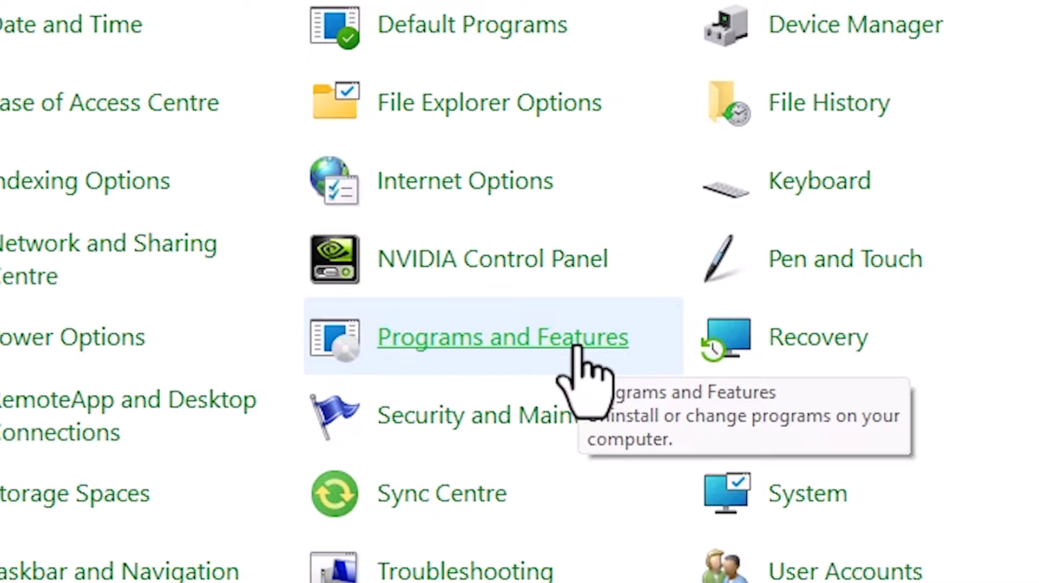
click(501, 337)
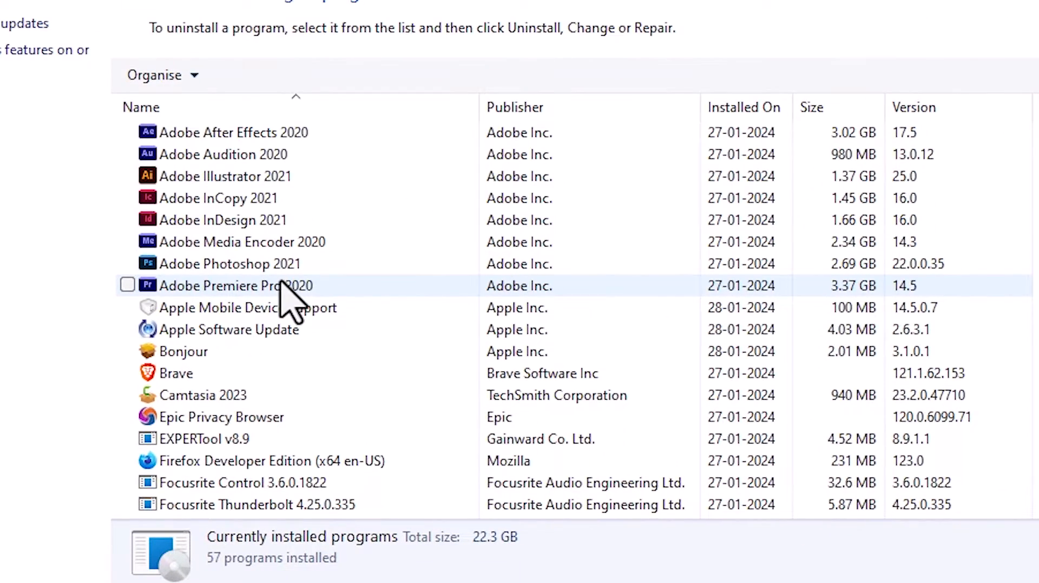
Step: Look through the Apple entries and select iTunes (Apple Inc., 12.11.3.17, 397 MB)
scroll(down, 3)
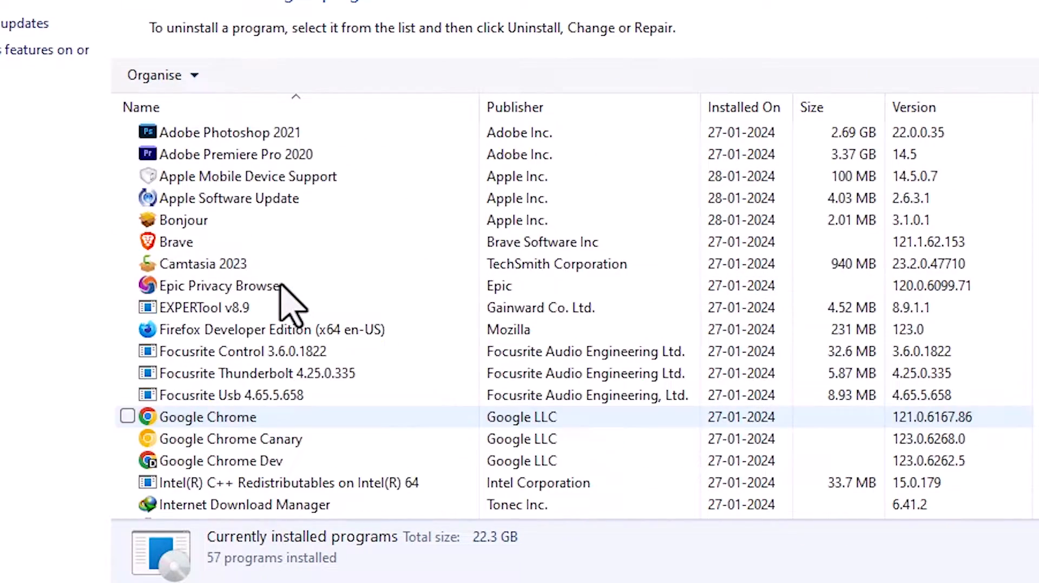
scroll(up, 3)
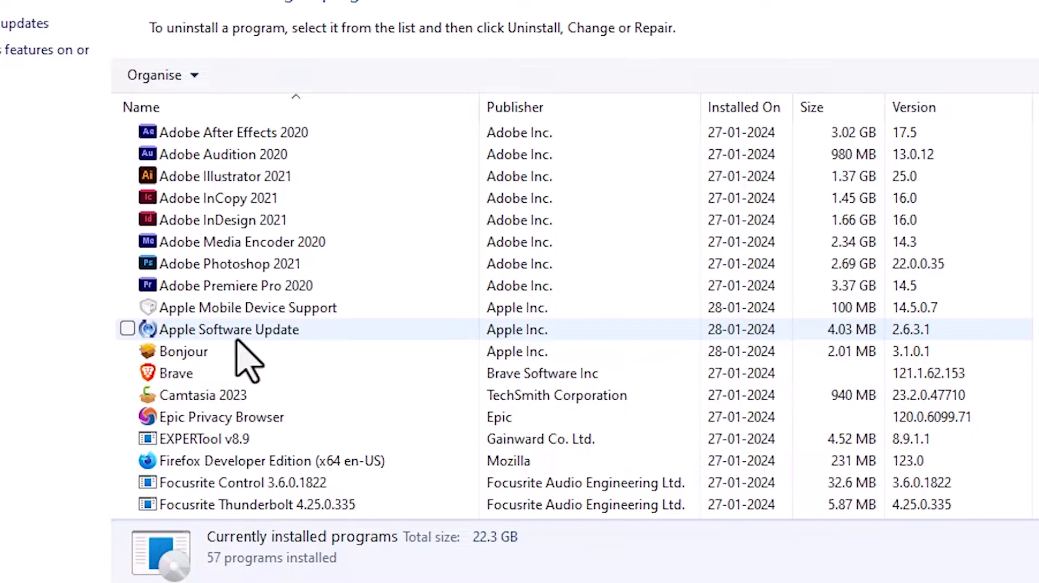
click(183, 351)
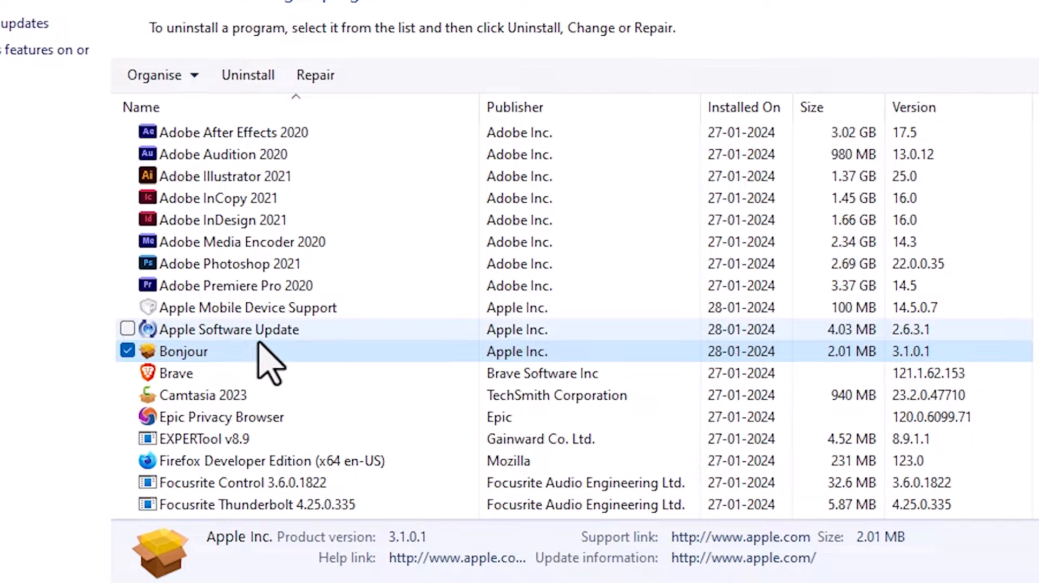
click(247, 307)
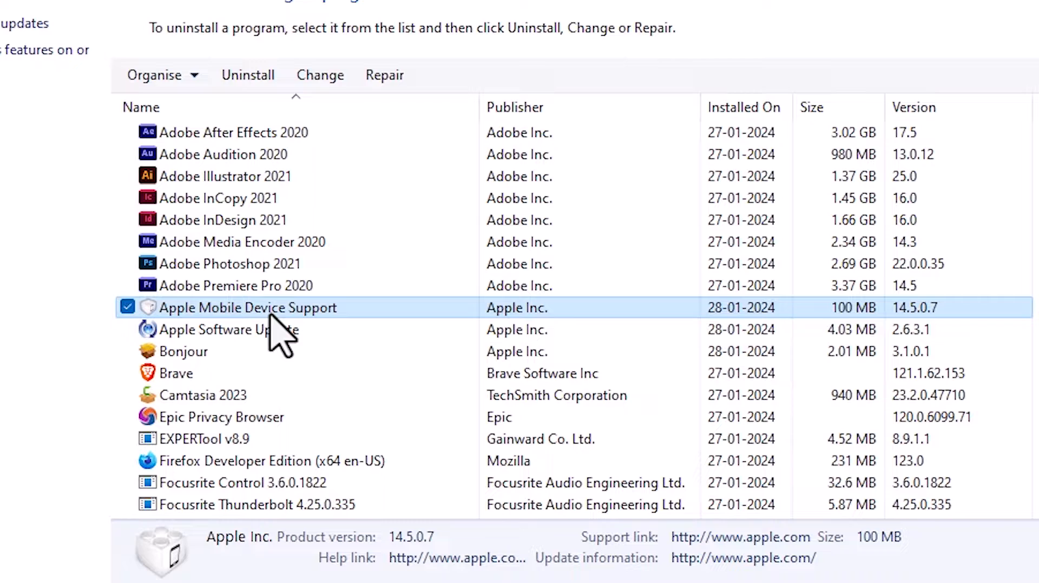
scroll(down, 3)
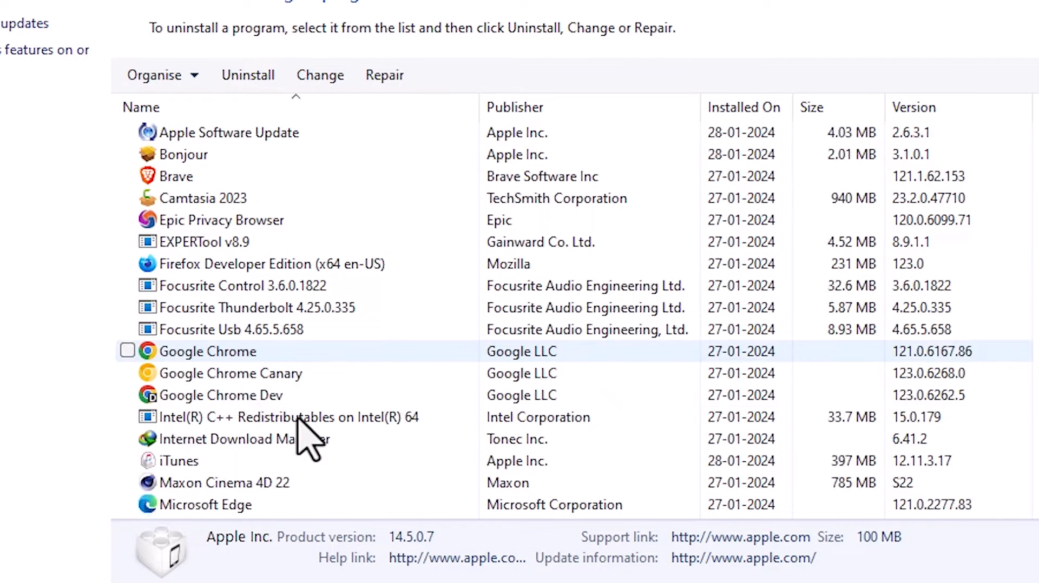
scroll(down, 3)
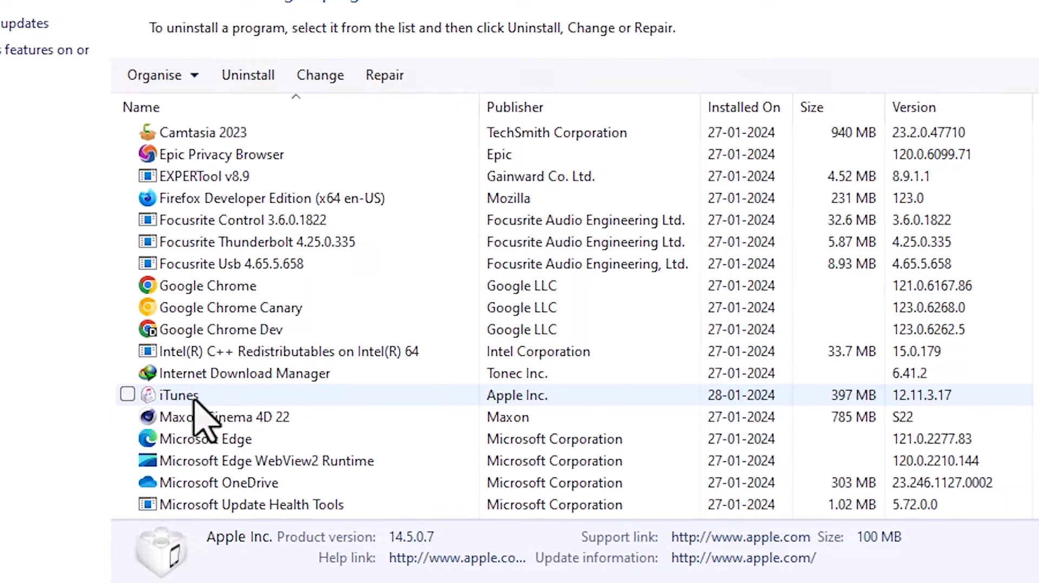
click(128, 395)
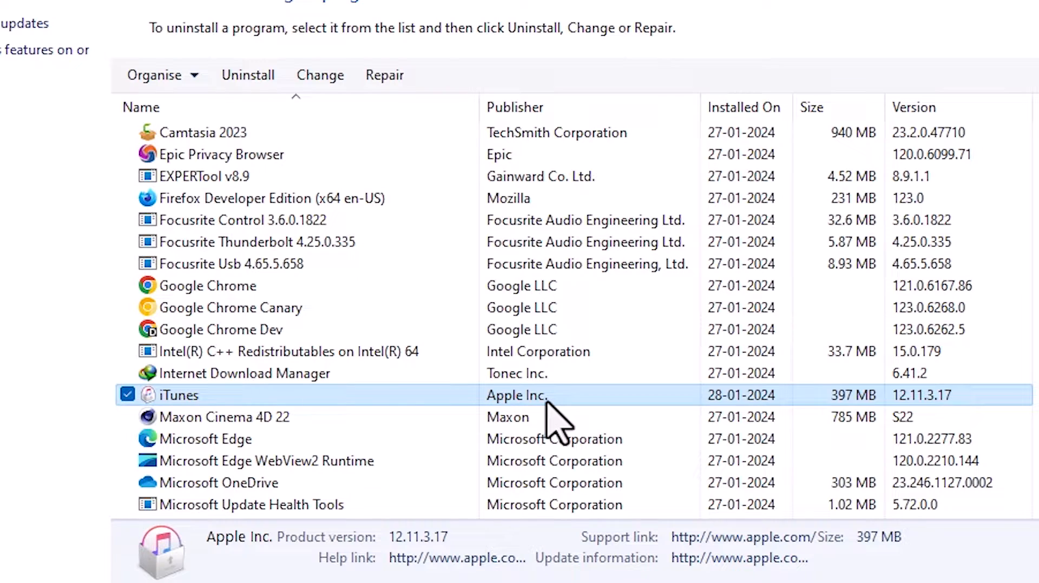
mouse_move(176, 424)
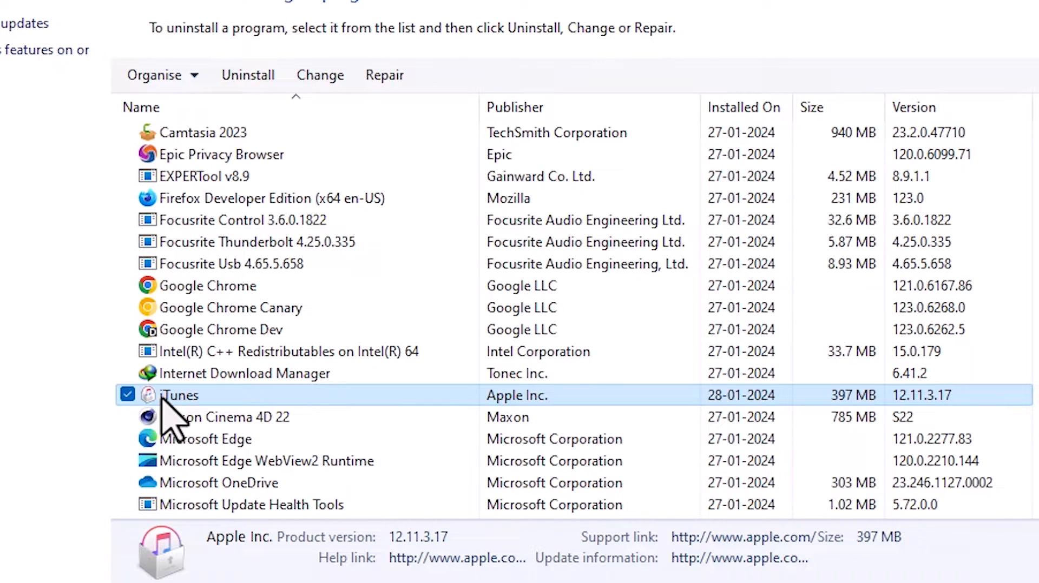
mouse_move(308, 355)
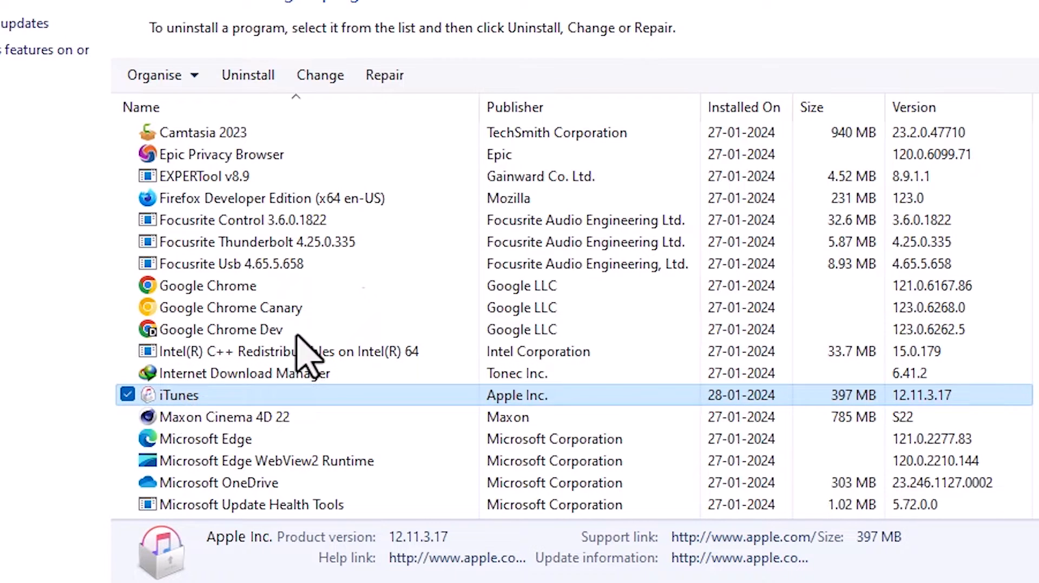
Step: Uninstall iTunes and confirm, so Bonjour 3.1.0.1 is the next selected entry
click(246, 75)
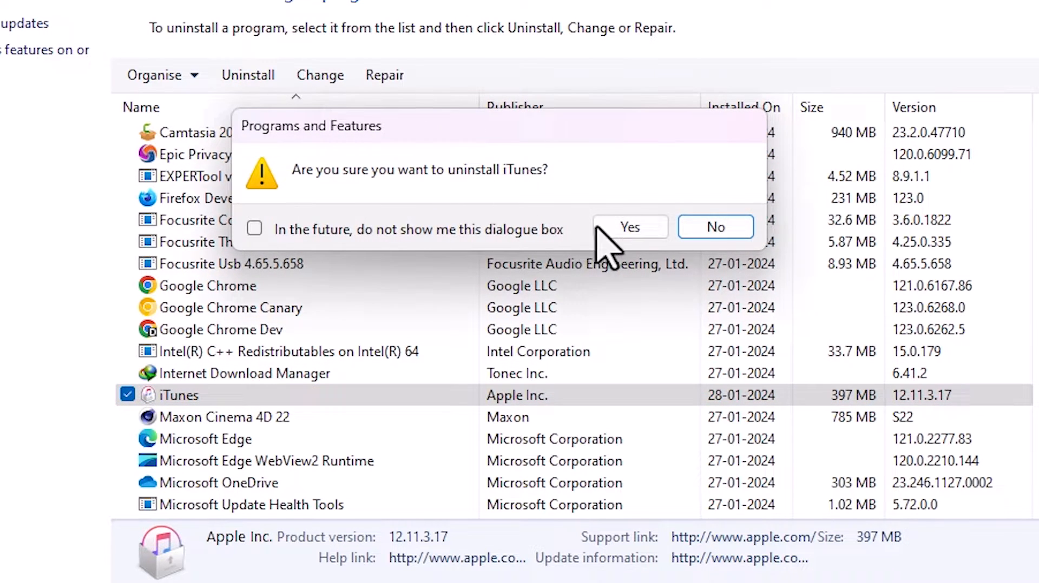
click(628, 226)
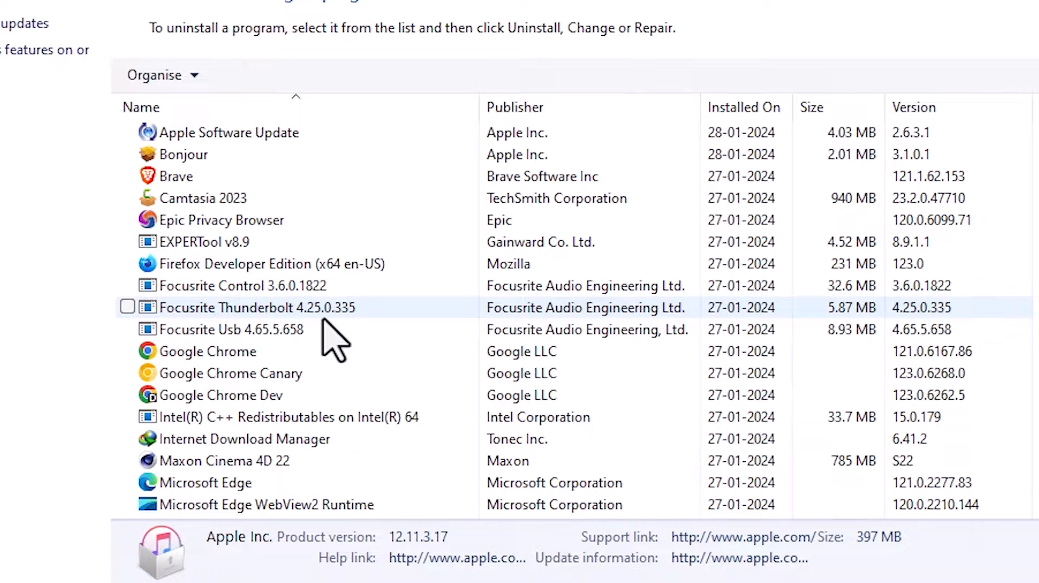
scroll(up, 3)
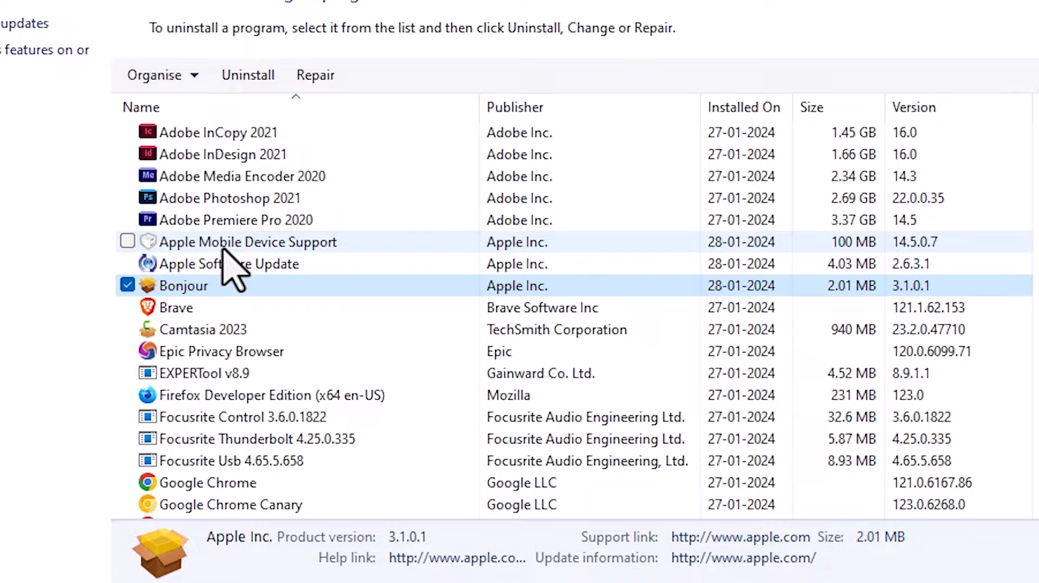
mouse_move(247, 75)
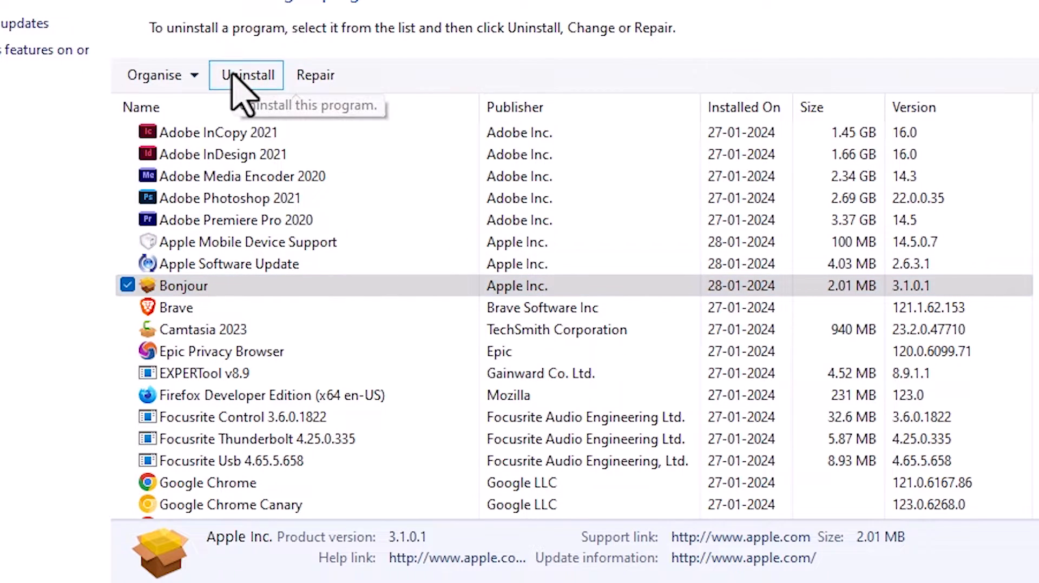
Step: Uninstall Bonjour from the program list
click(246, 75)
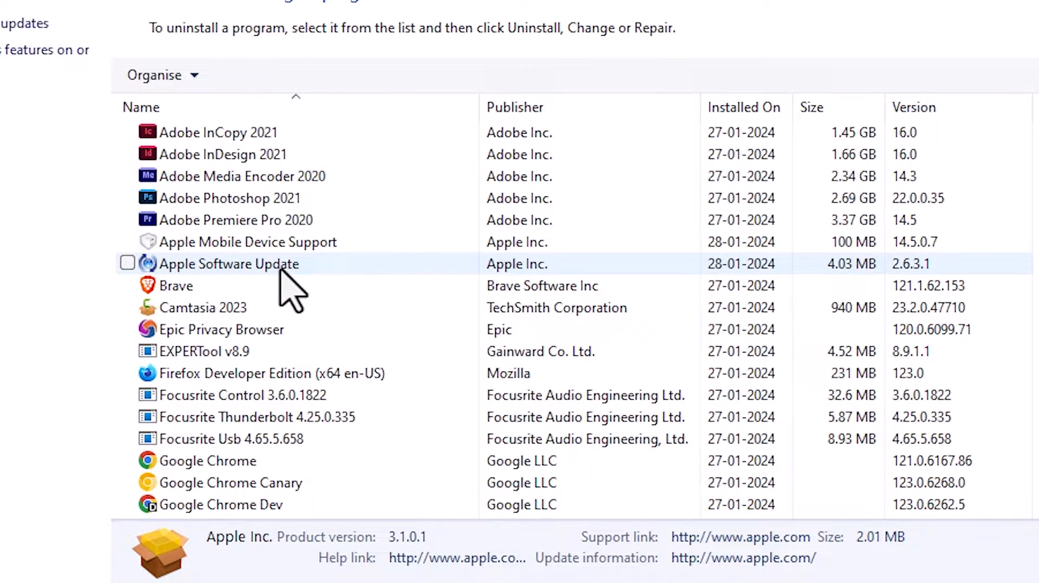
mouse_move(281, 295)
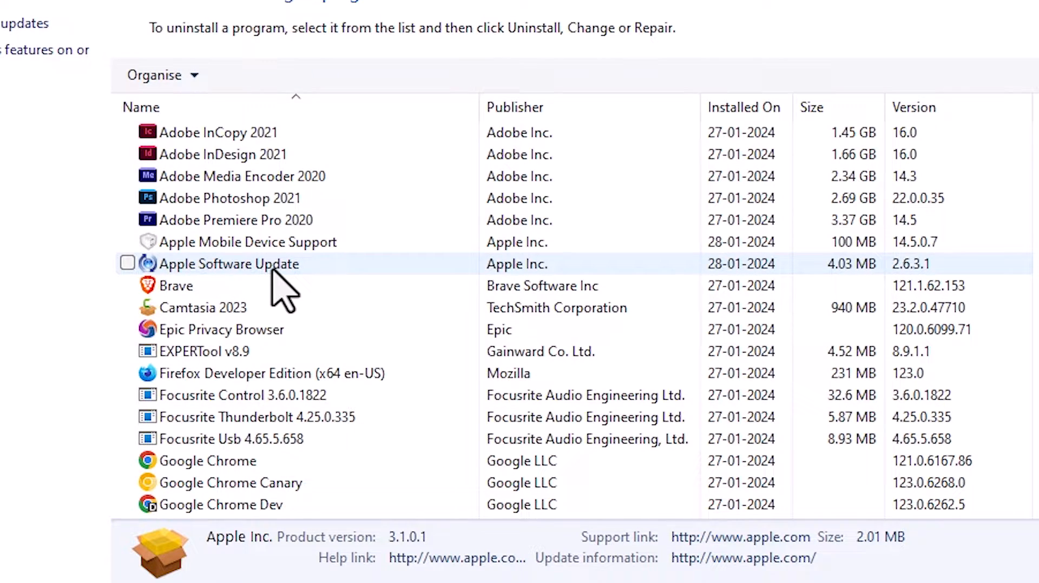
Step: Select Apple Software Update, uninstall it and confirm the removal
click(128, 263)
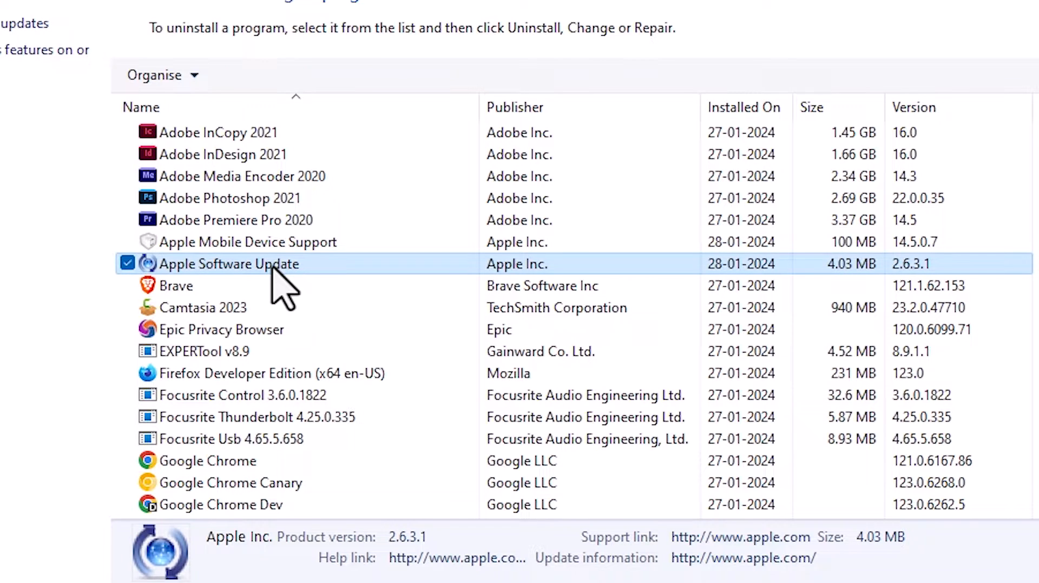
click(249, 75)
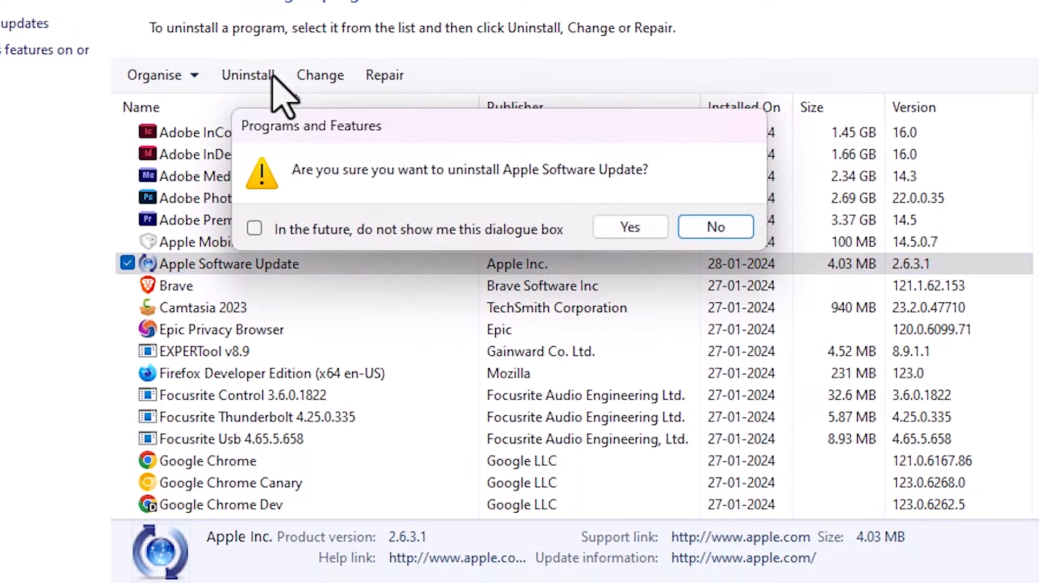
click(628, 227)
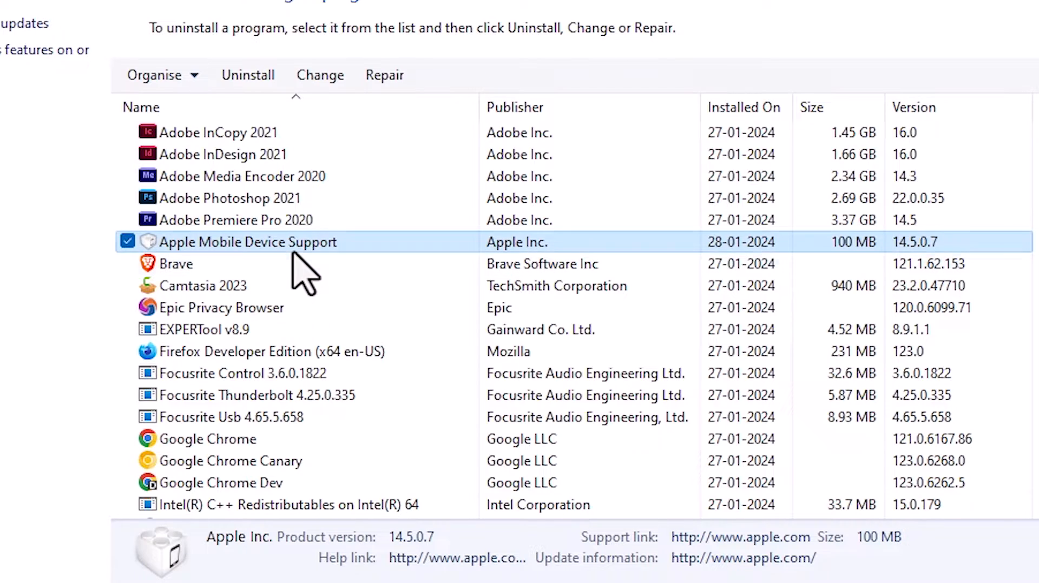
Step: Uninstall Apple Mobile Device Support, confirm, and dismiss the close-applications warning
click(247, 75)
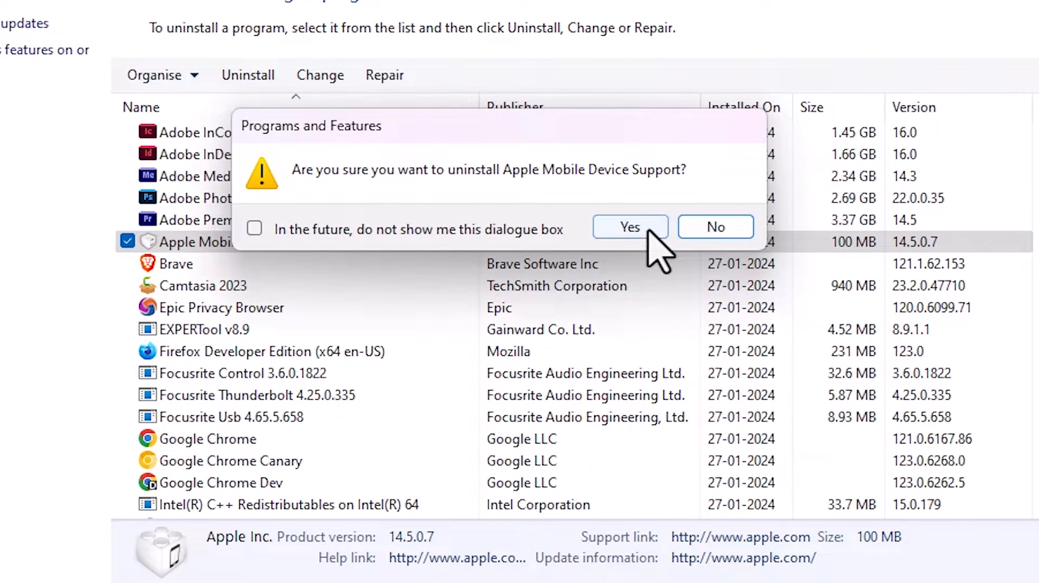
click(628, 226)
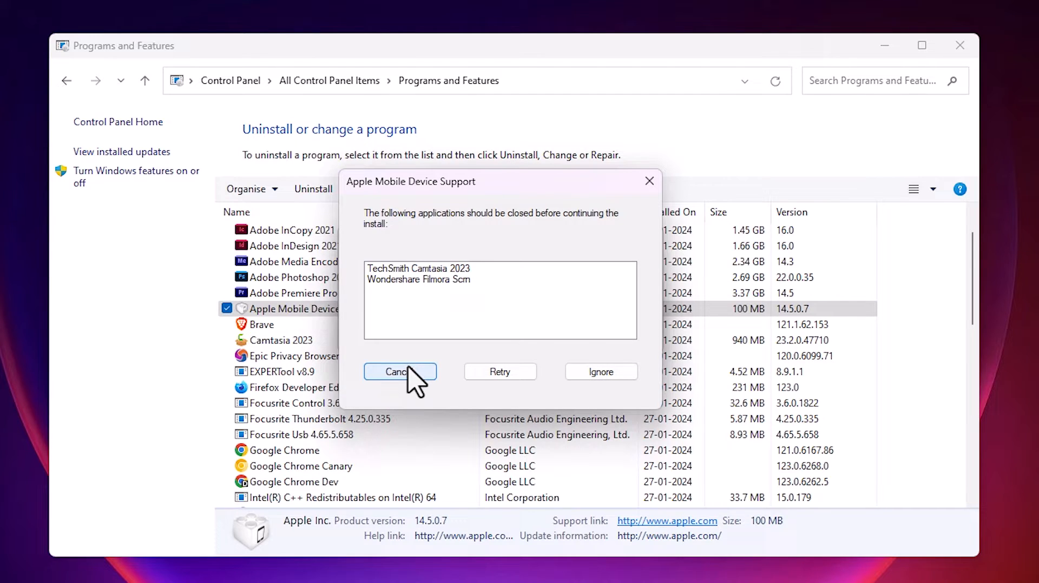
click(396, 372)
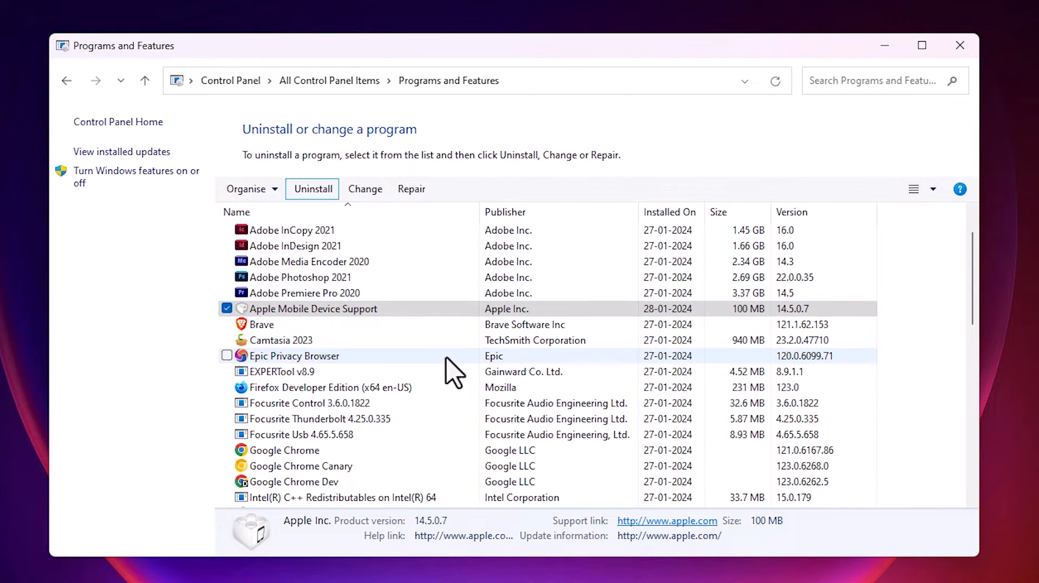
mouse_move(358, 324)
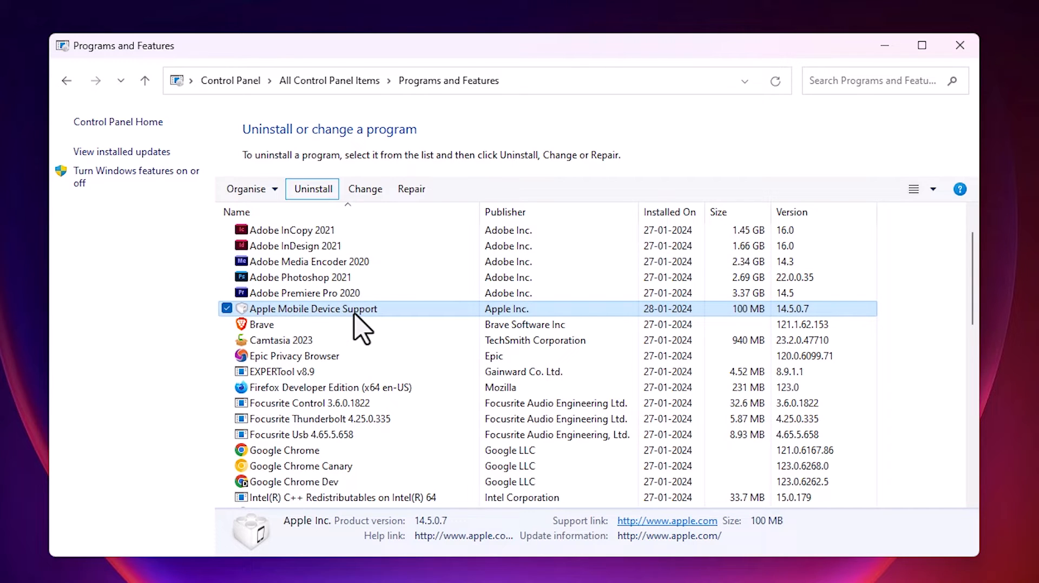
mouse_move(960, 46)
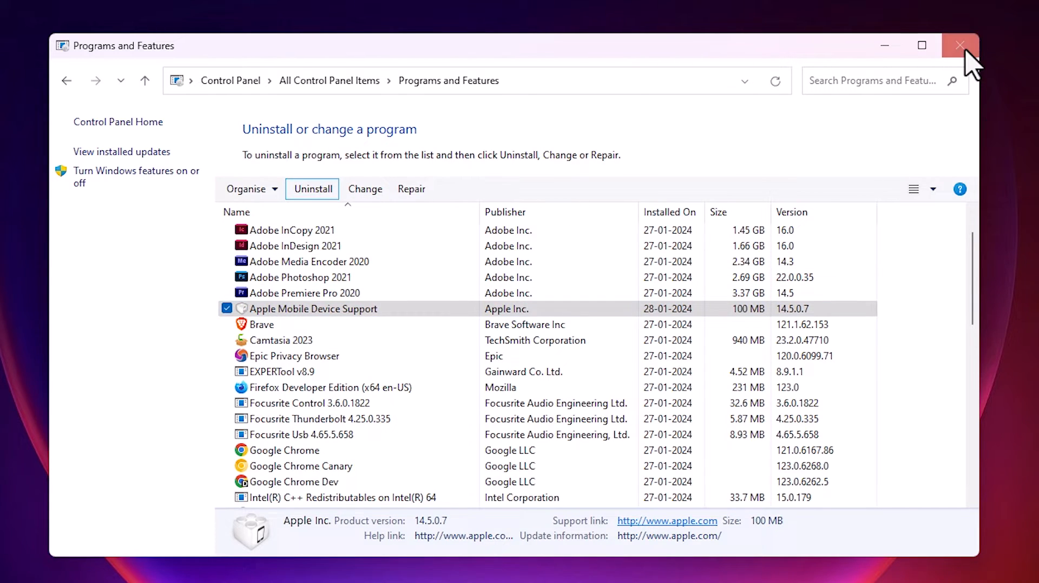
Step: Close the Programs and Features window, returning to the desktop
click(960, 45)
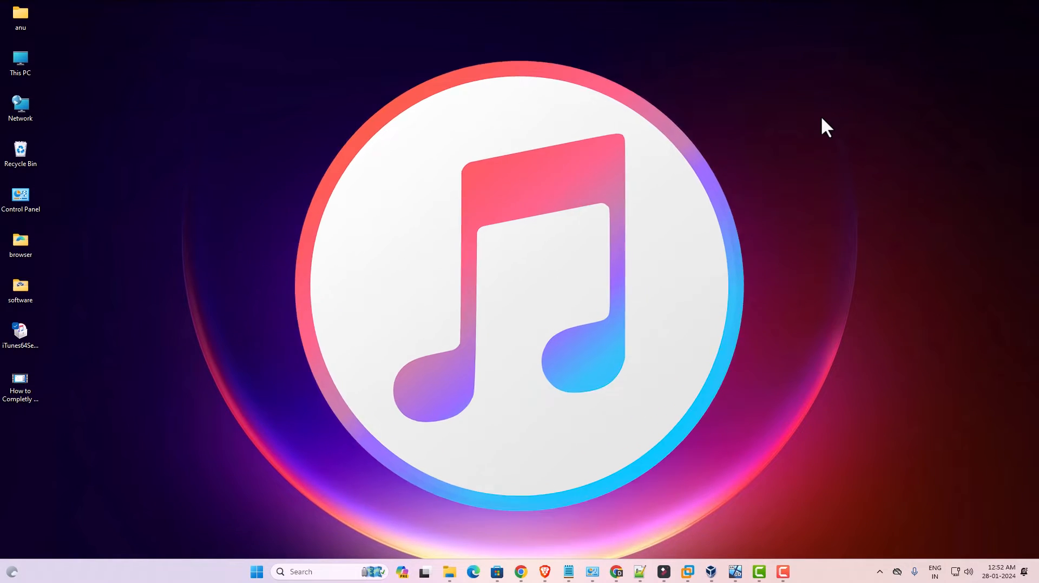